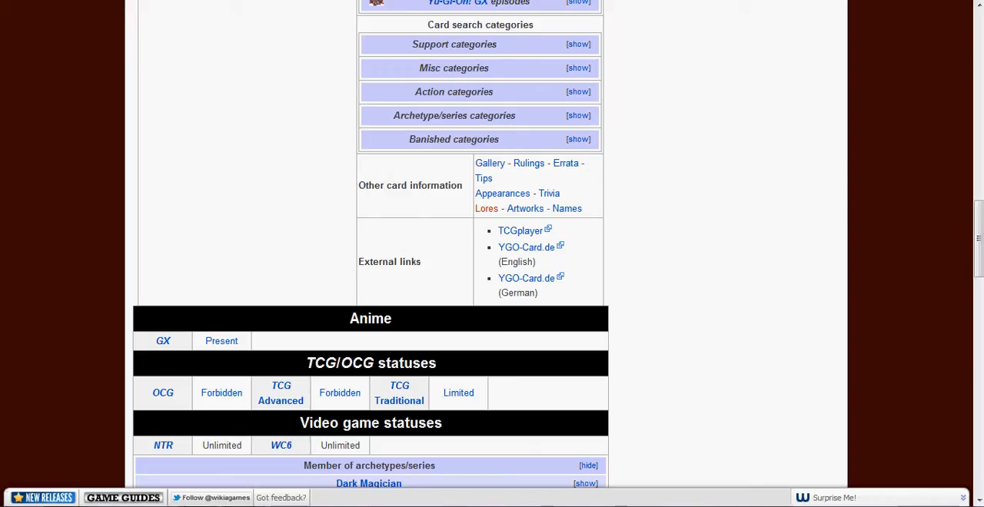
pyautogui.scroll(3)
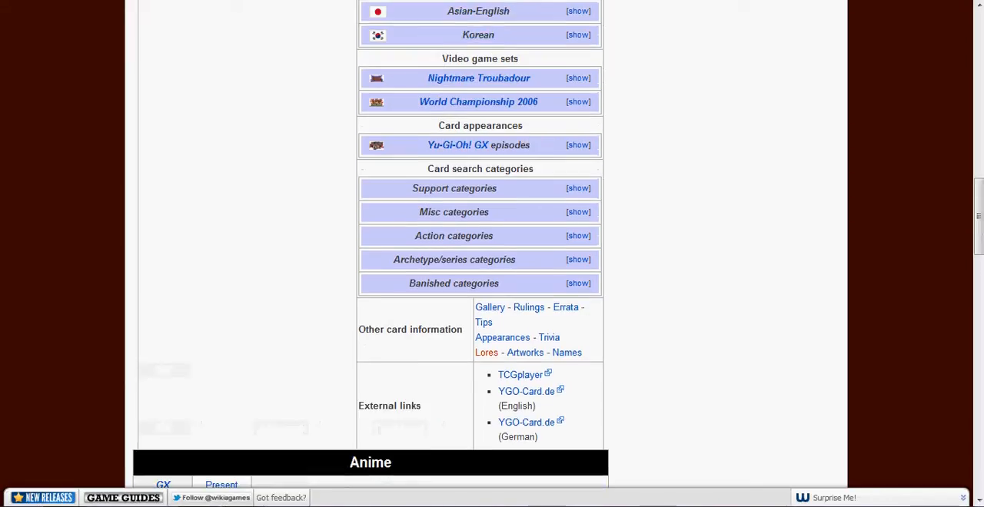
pyautogui.scroll(3)
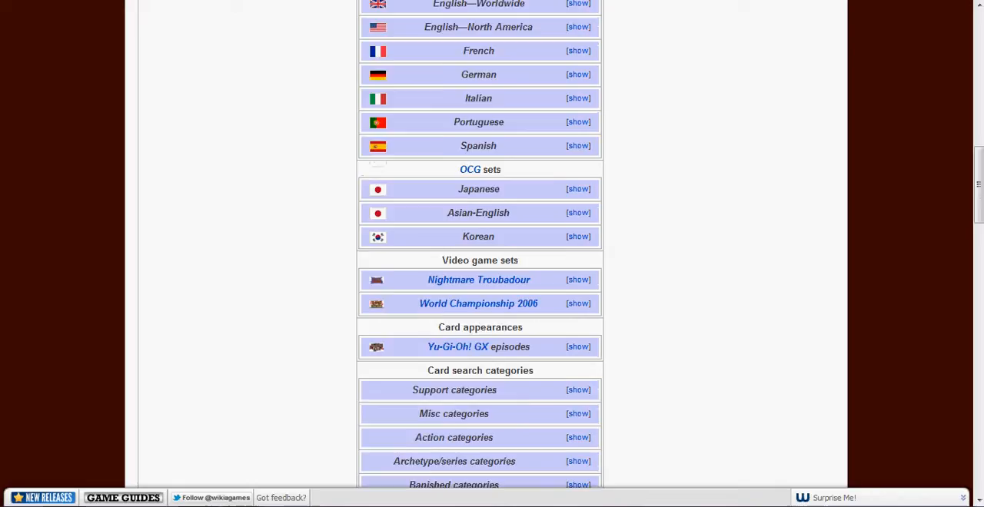
pyautogui.scroll(3)
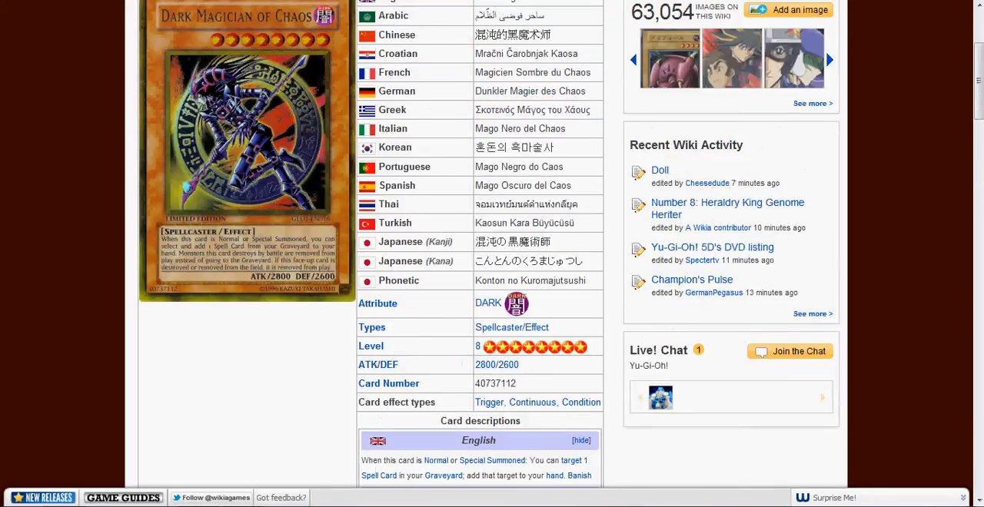
pyautogui.scroll(3)
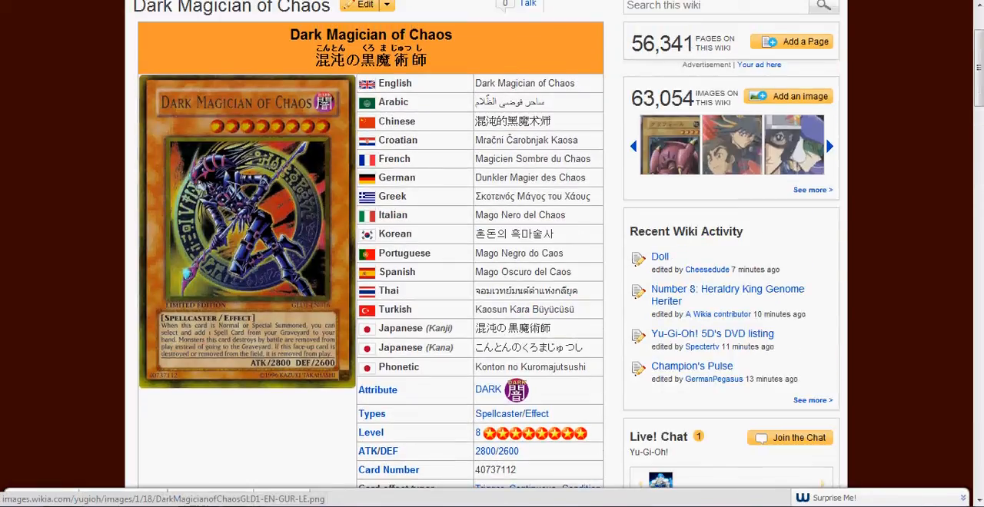
pyautogui.scroll(-3)
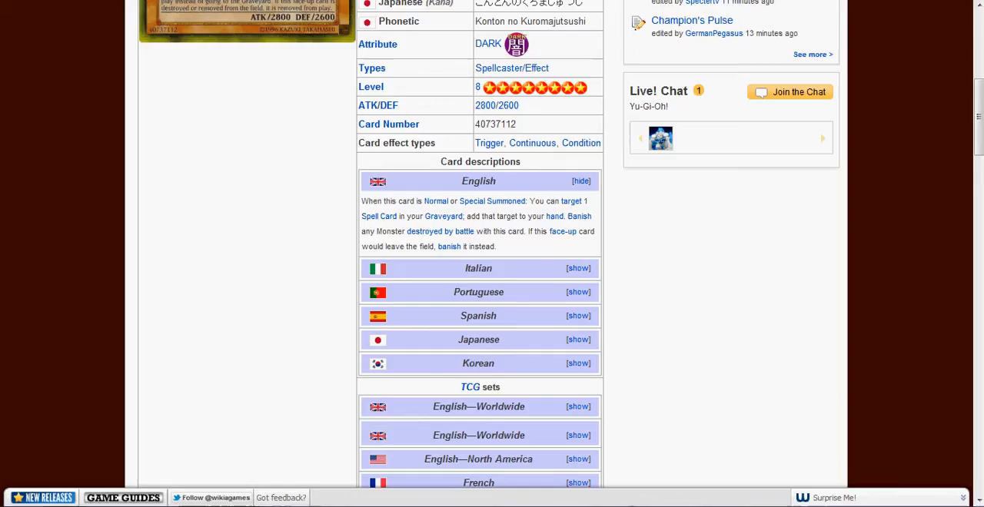
pyautogui.scroll(-3)
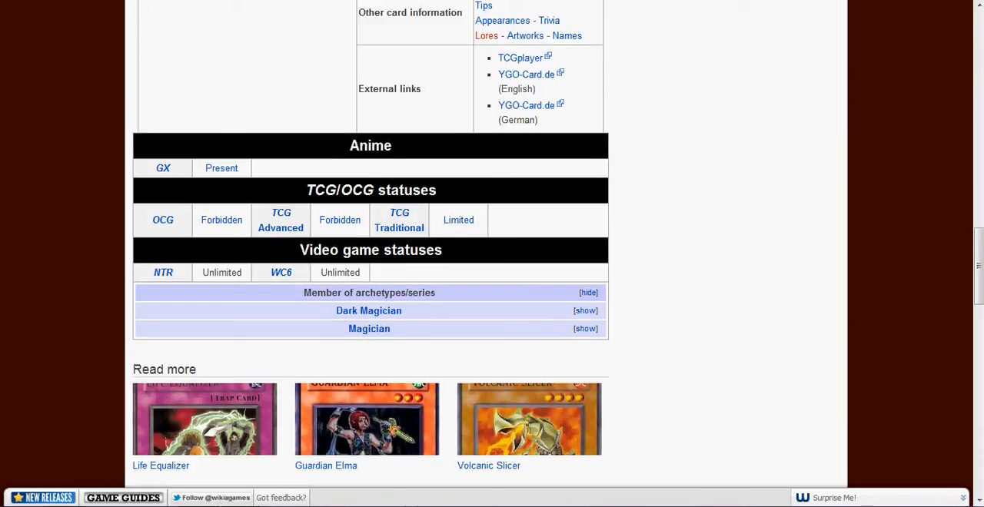
pyautogui.scroll(3)
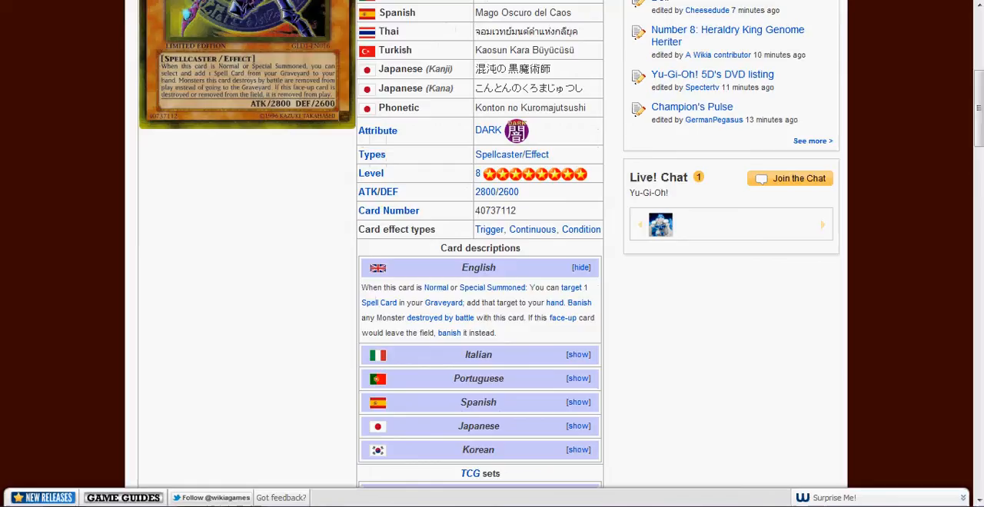
pyautogui.scroll(3)
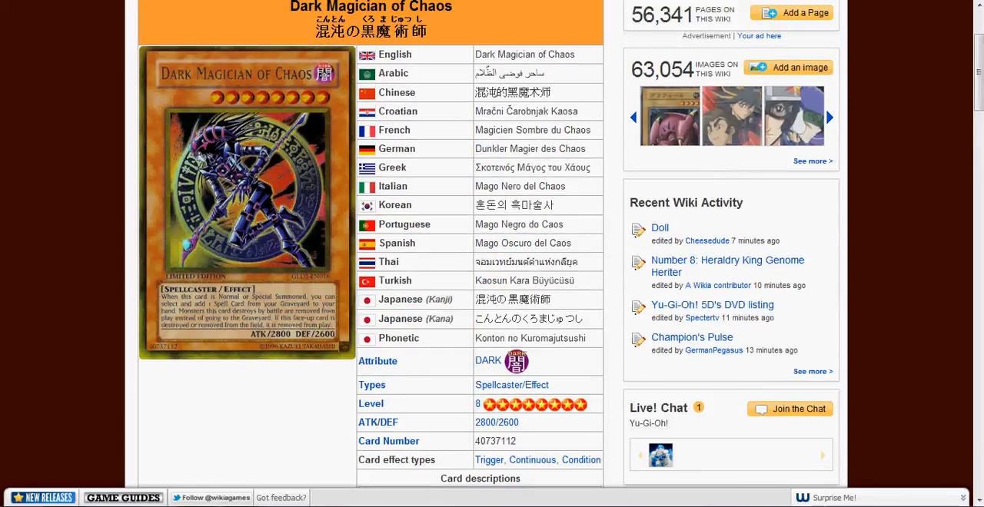
pyautogui.scroll(-3)
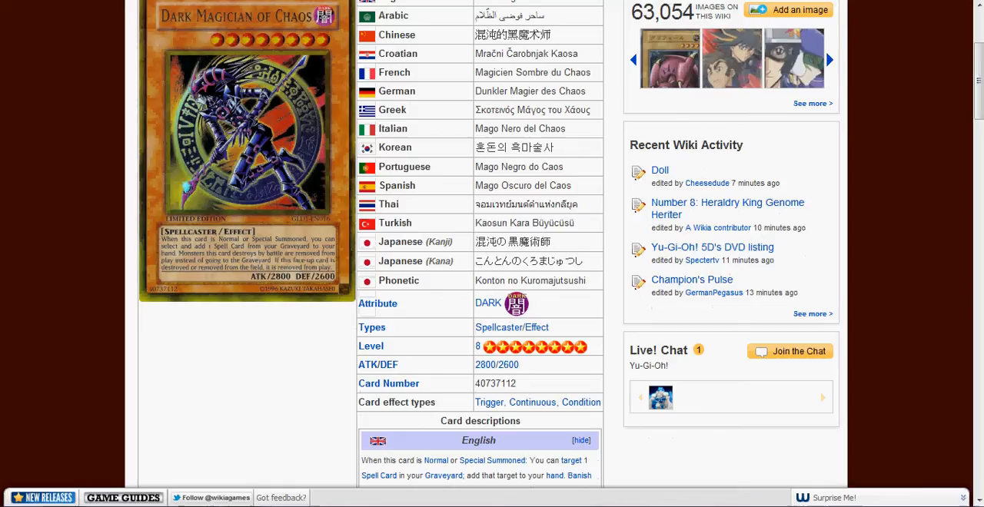
pyautogui.scroll(-3)
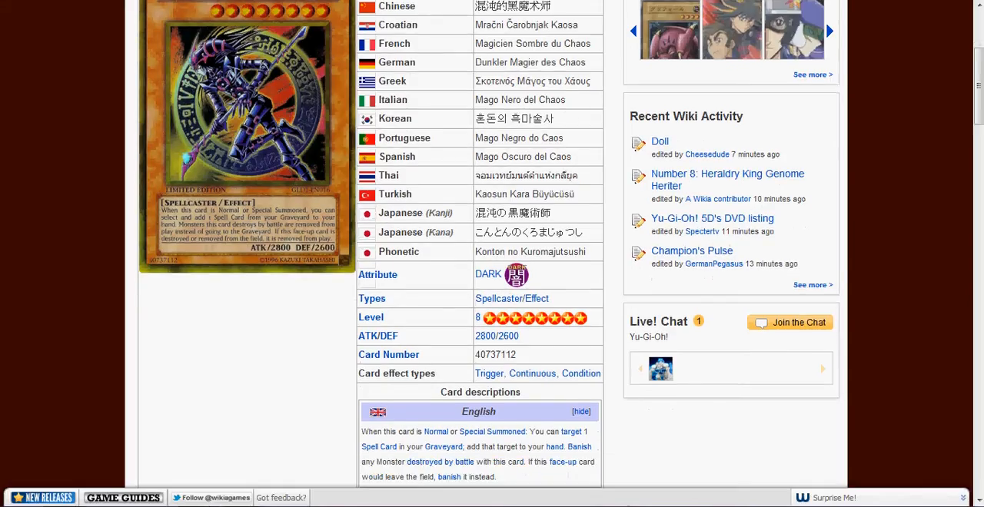
pyautogui.scroll(-3)
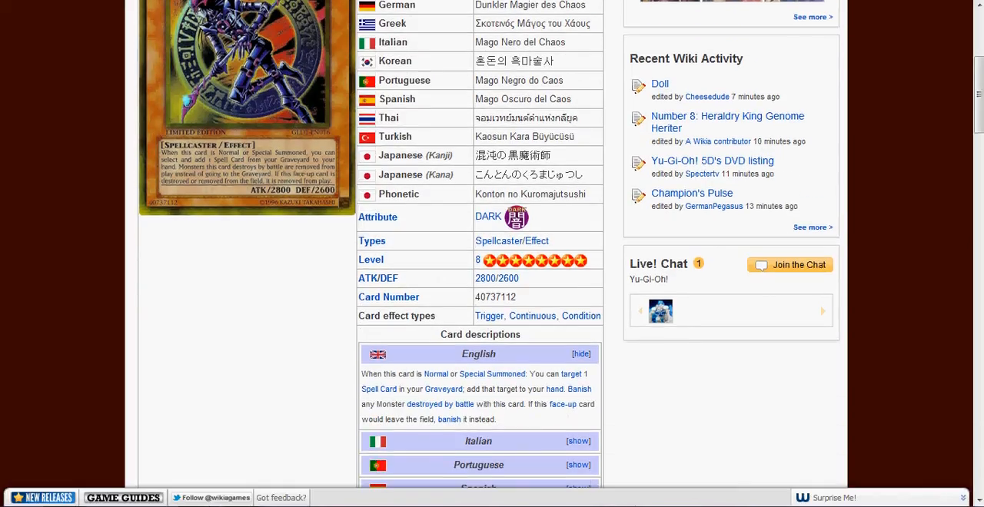
pyautogui.scroll(-3)
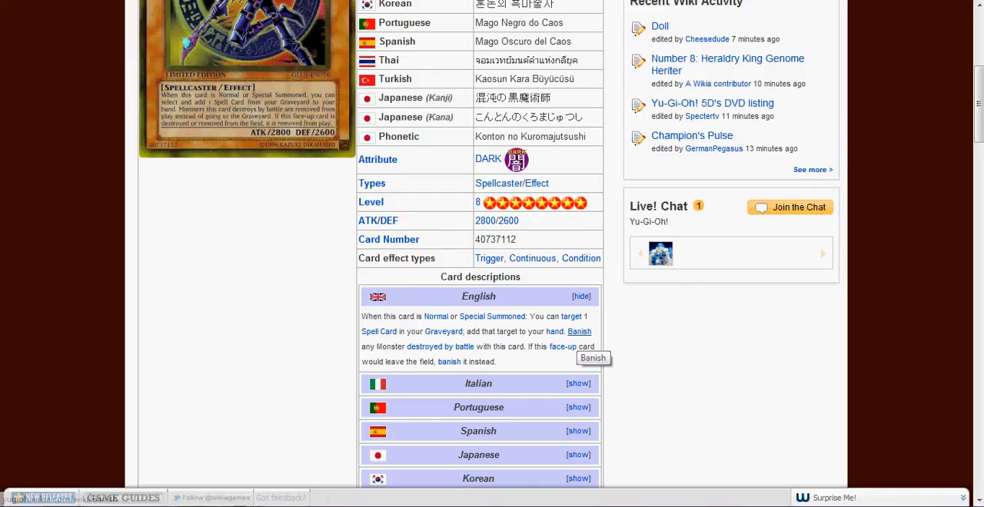
pyautogui.moveTo(563, 348)
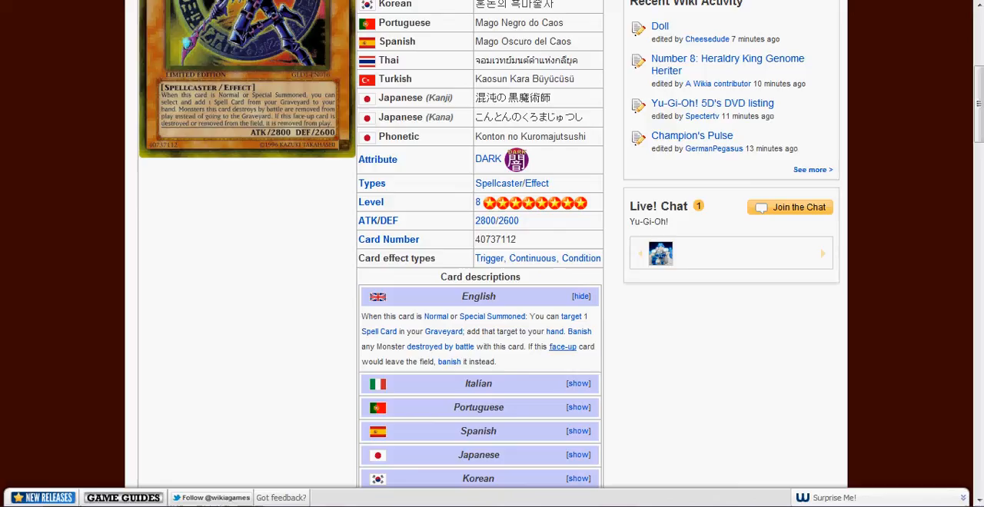
pyautogui.scroll(3)
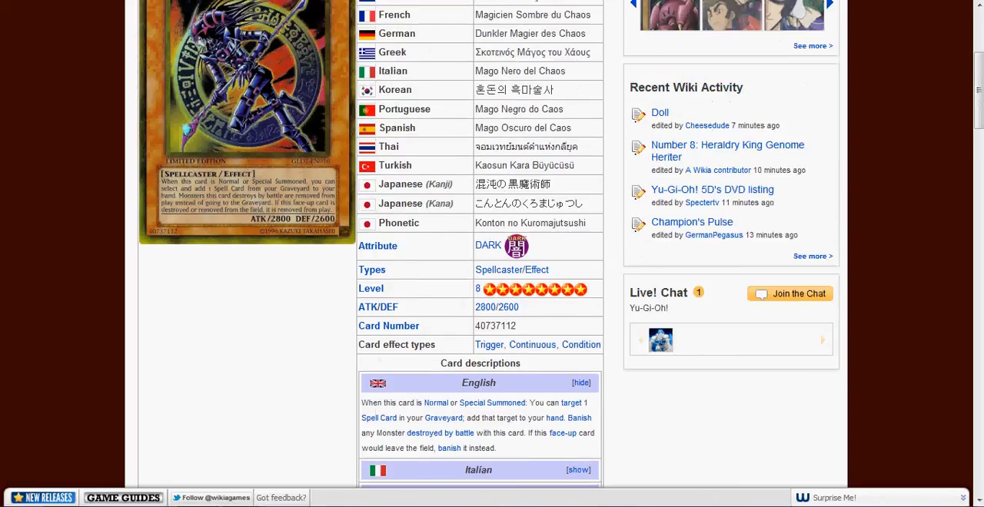
pyautogui.scroll(3)
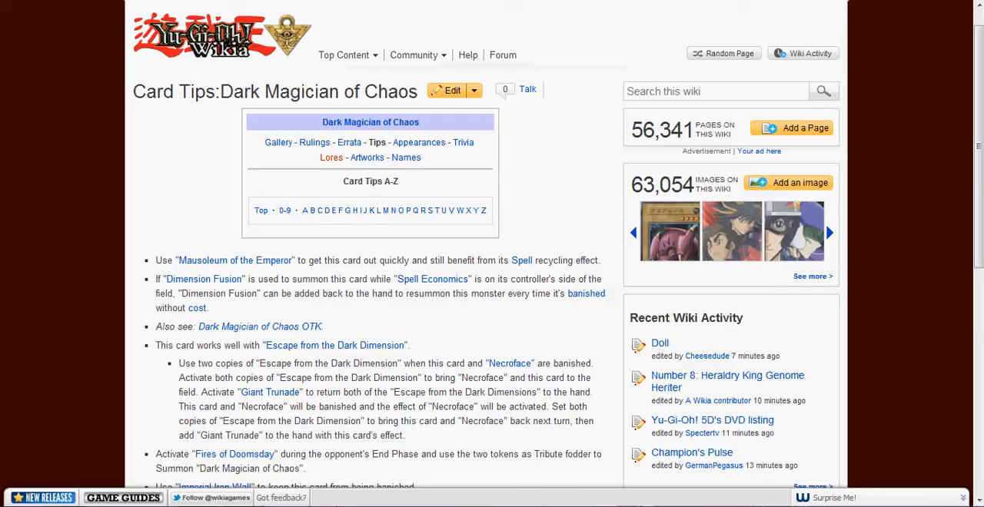
pyautogui.scroll(-3)
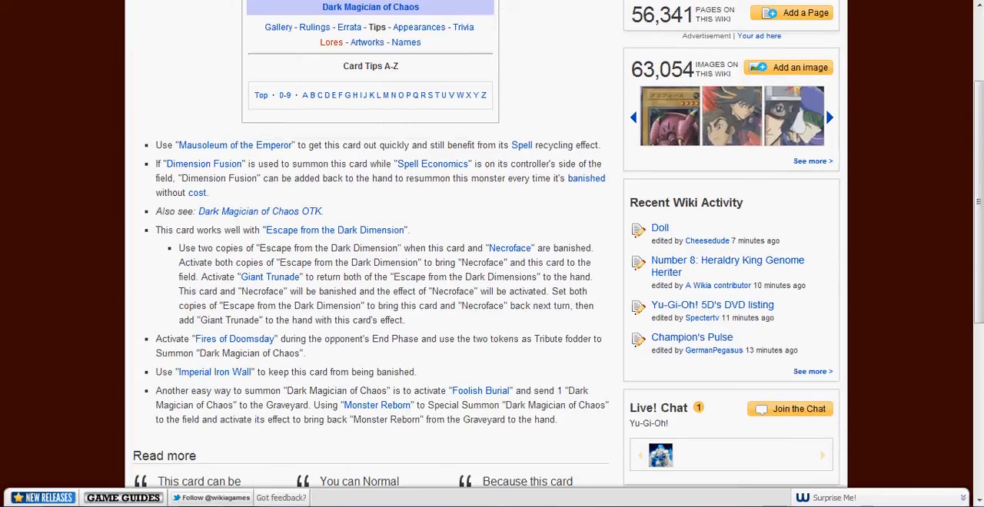
pyautogui.scroll(-3)
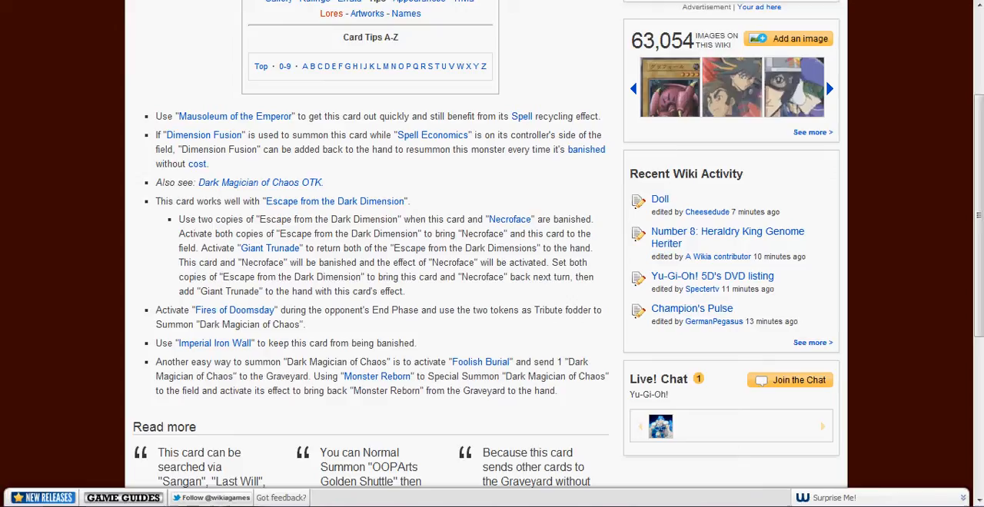
pyautogui.moveTo(260, 181)
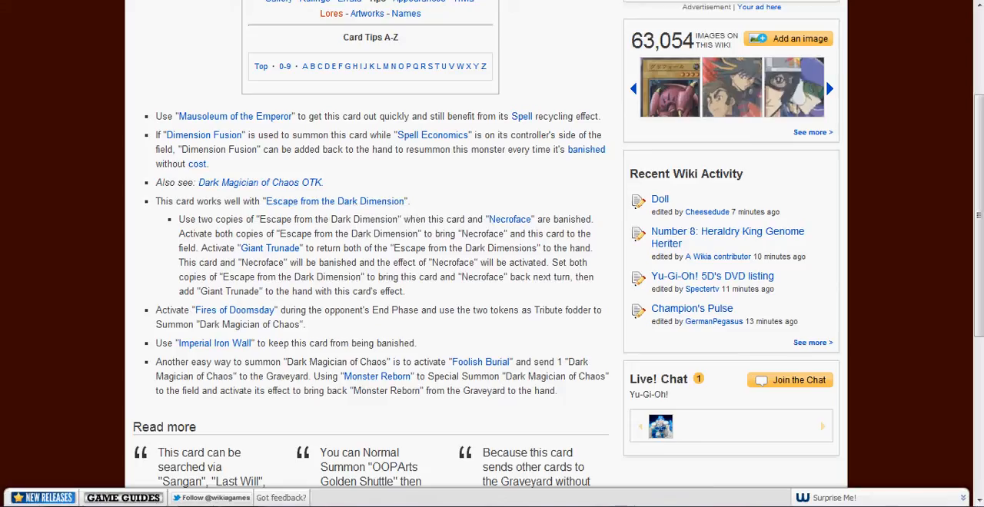
pyautogui.moveTo(216, 343)
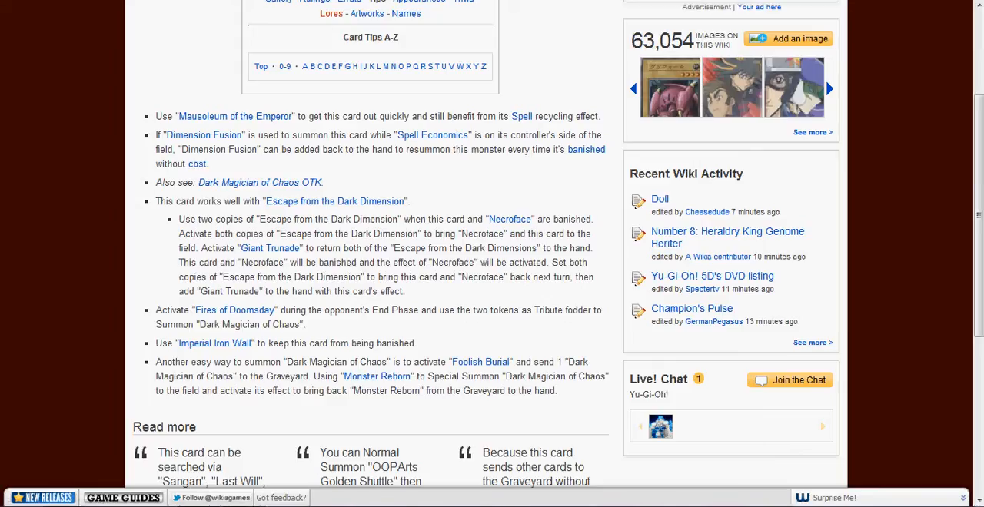
pyautogui.moveTo(376, 377)
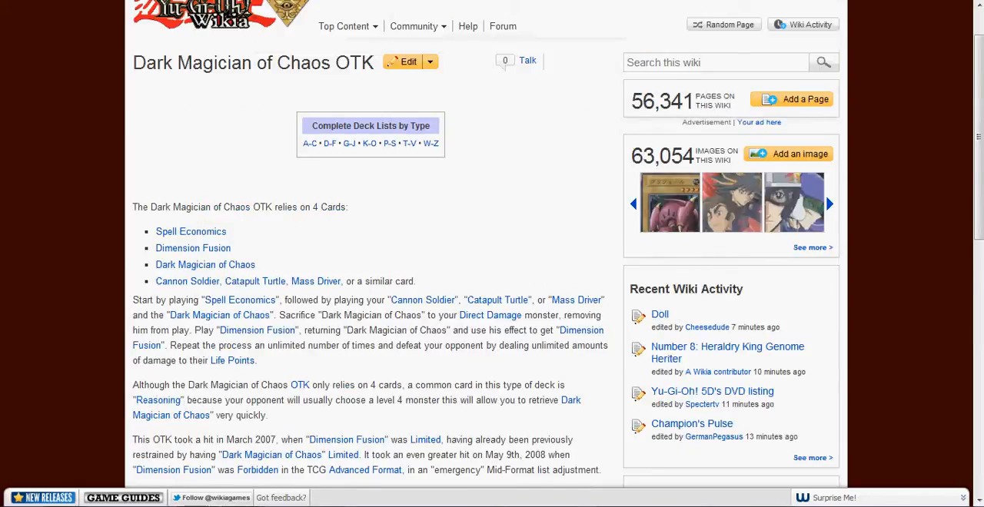
pyautogui.scroll(-3)
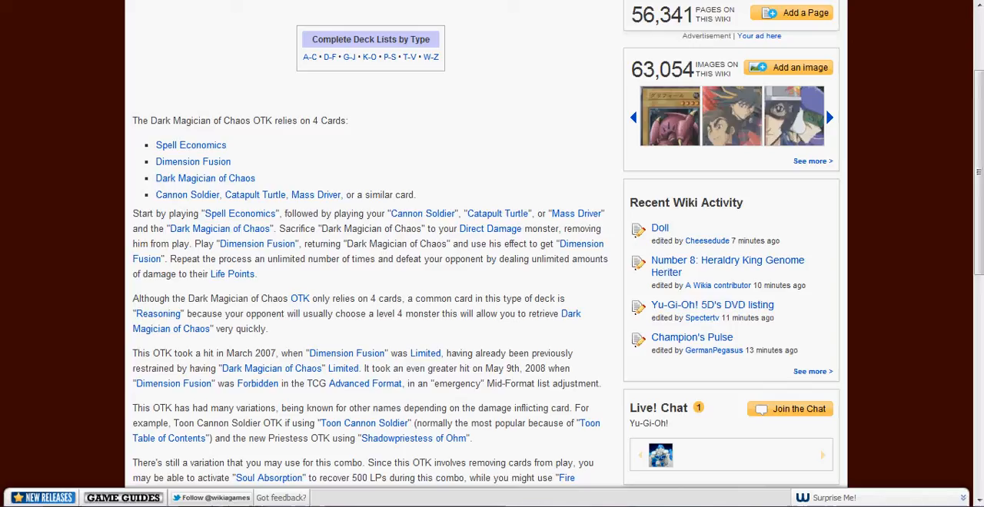
pyautogui.moveTo(186, 195)
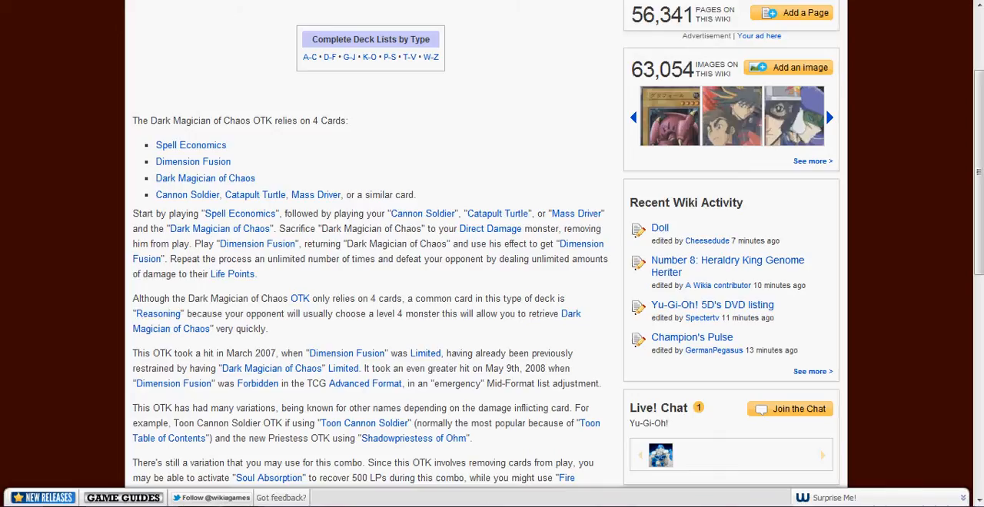
pyautogui.scroll(-3)
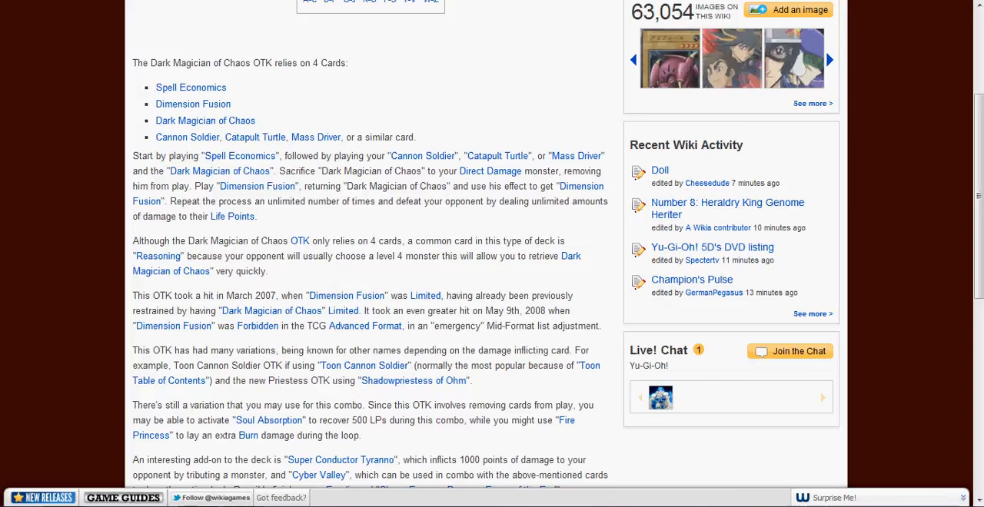
pyautogui.moveTo(258, 186)
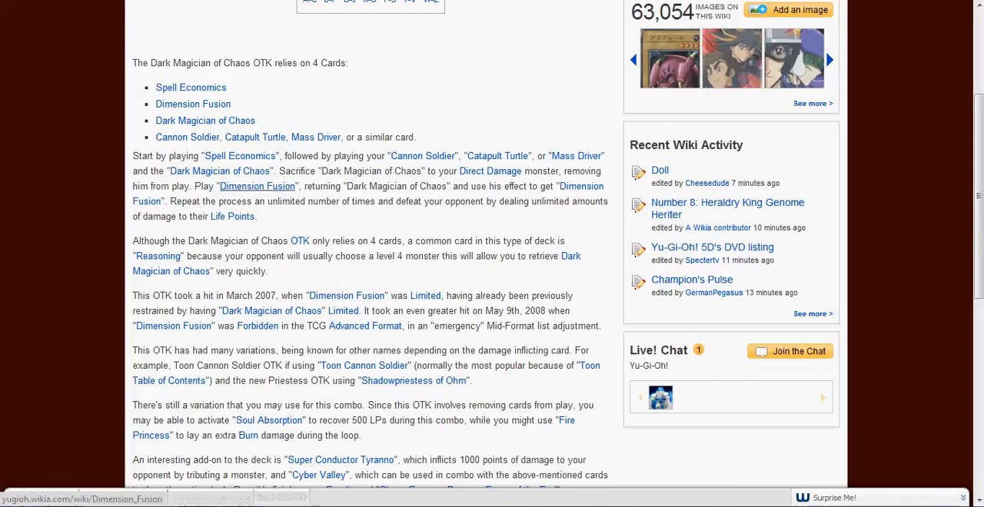
pyautogui.moveTo(422, 156)
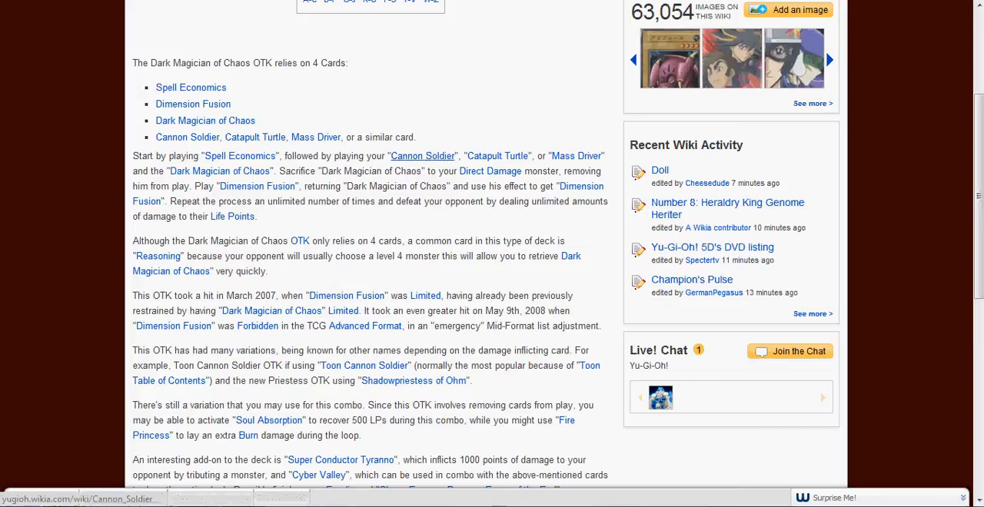
pyautogui.moveTo(315, 137)
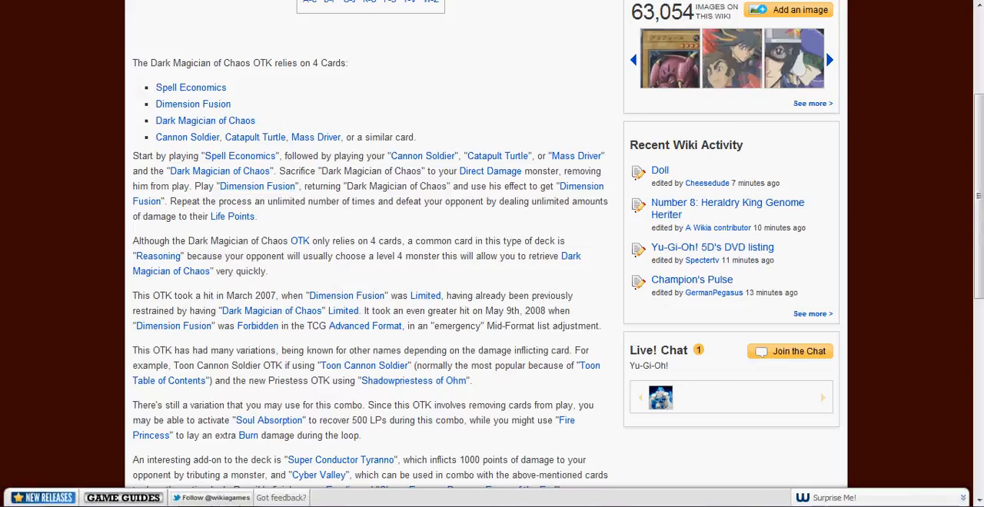
pyautogui.moveTo(232, 215)
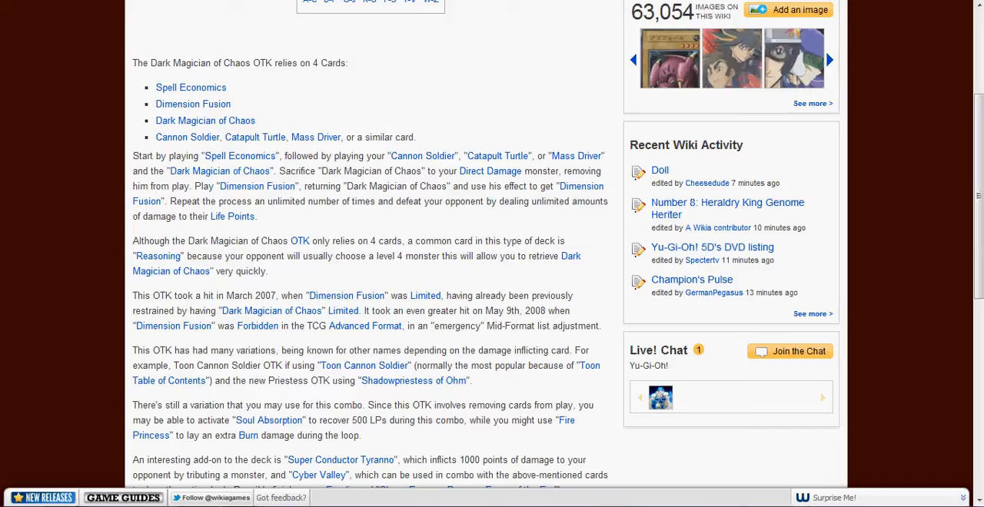
pyautogui.scroll(-3)
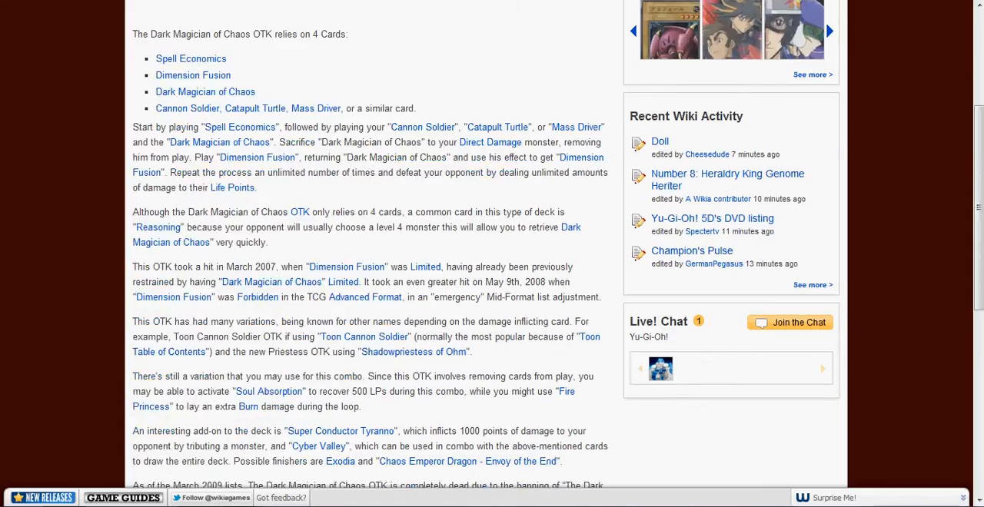
pyautogui.scroll(-3)
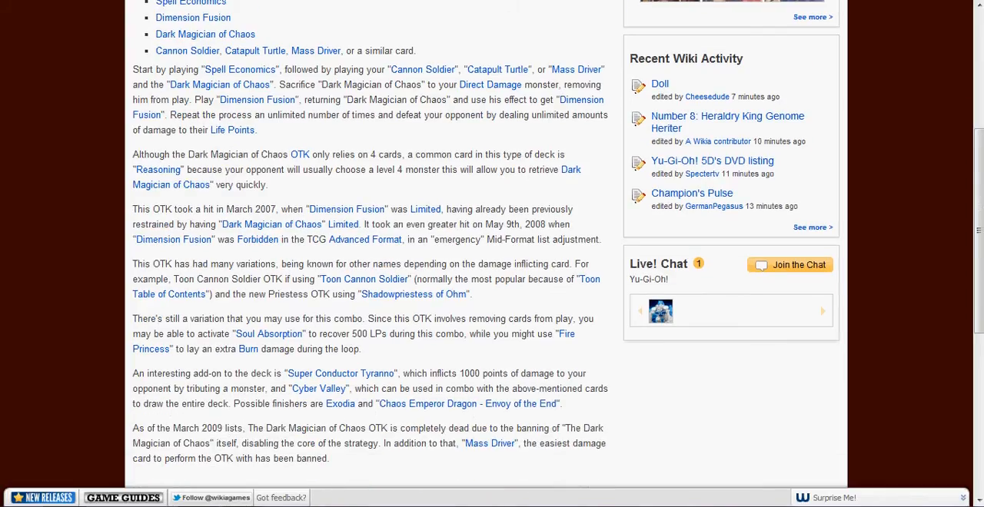
pyautogui.scroll(-3)
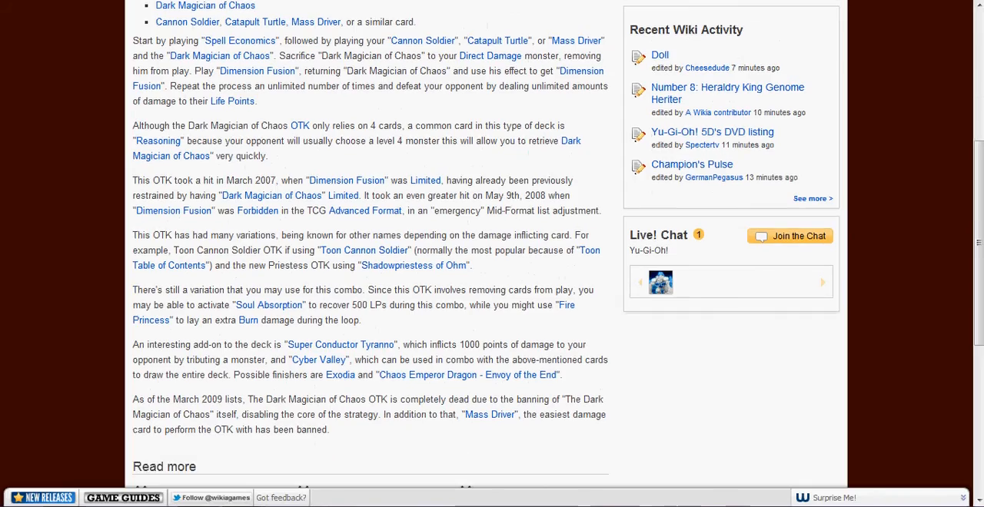
pyautogui.scroll(3)
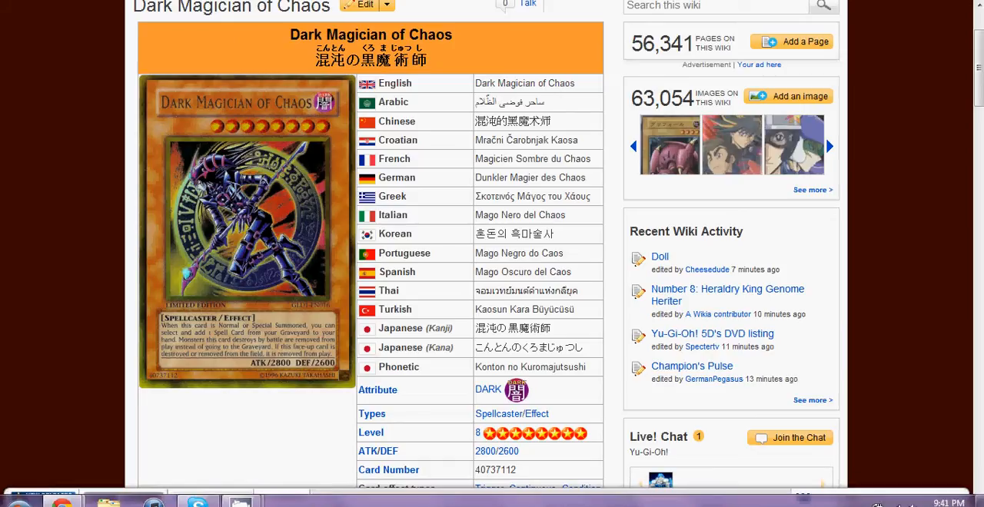
pyautogui.scroll(3)
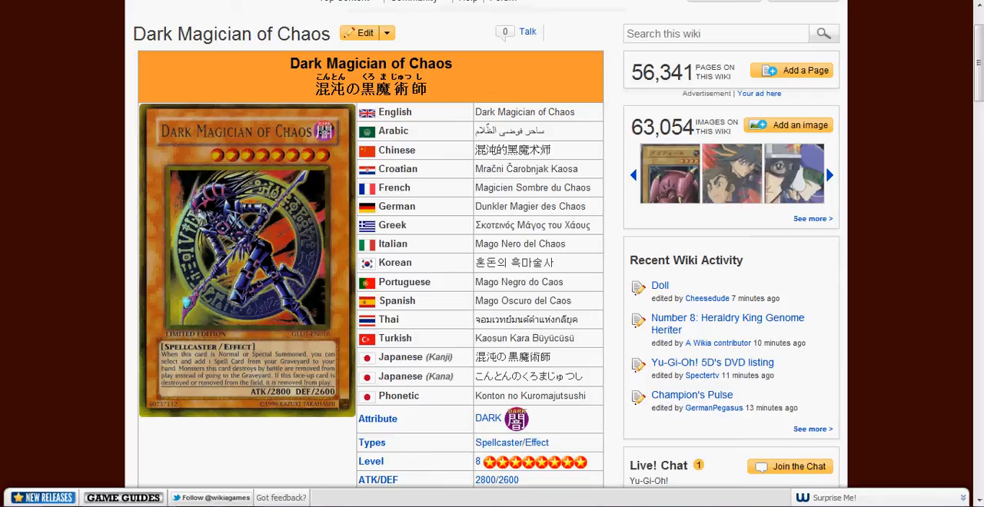
pyautogui.scroll(-3)
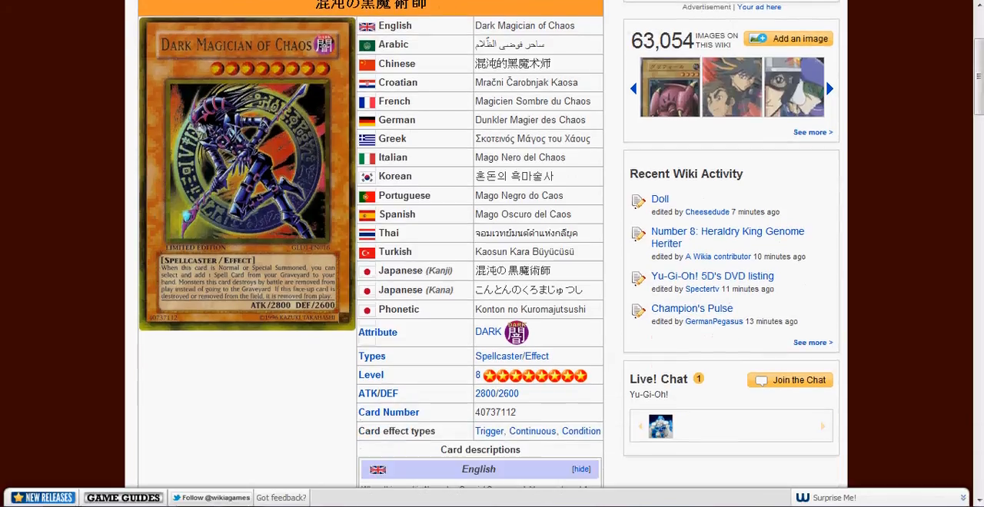
pyautogui.scroll(-3)
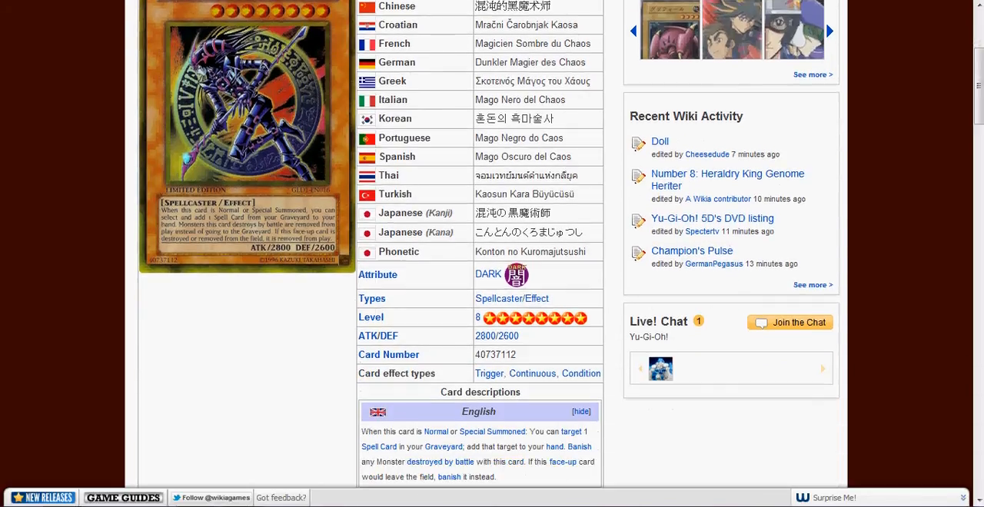
pyautogui.scroll(3)
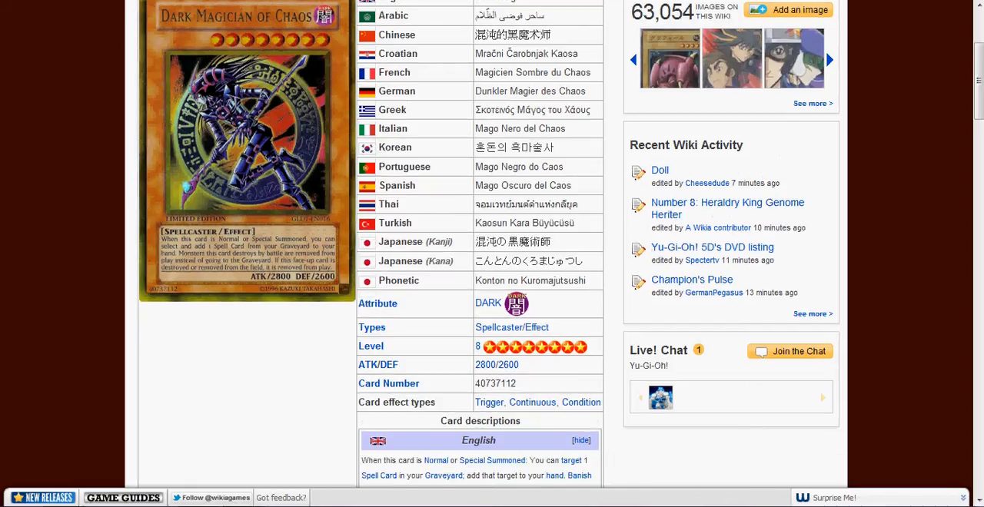
pyautogui.scroll(3)
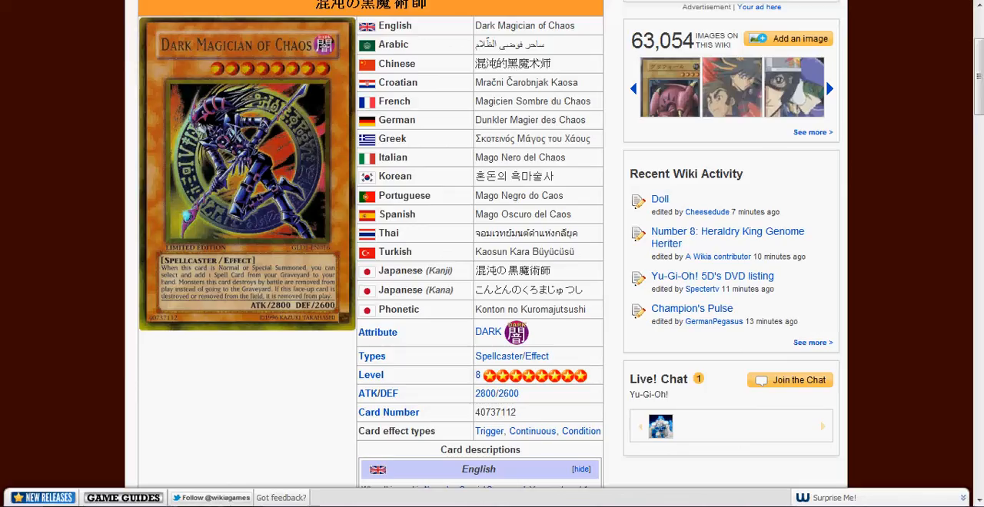
pyautogui.scroll(-3)
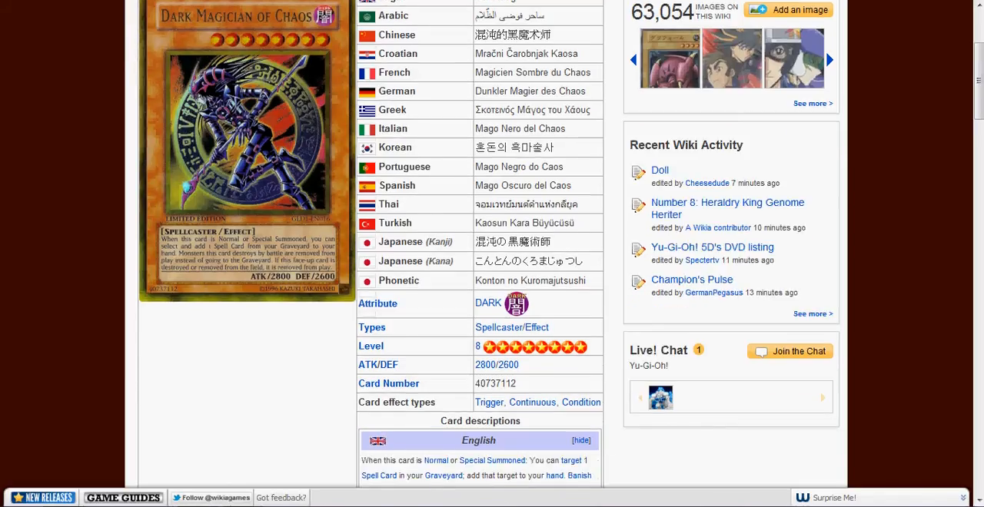
pyautogui.scroll(3)
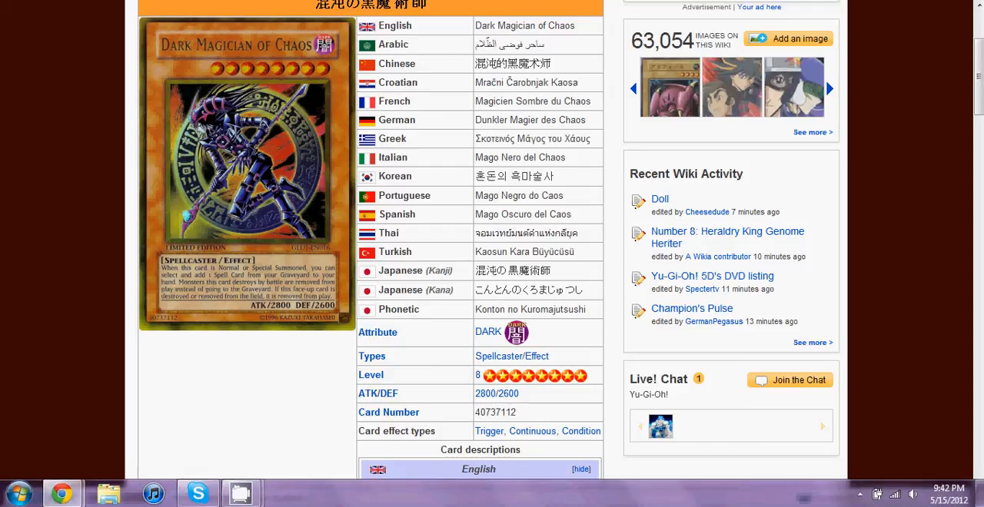